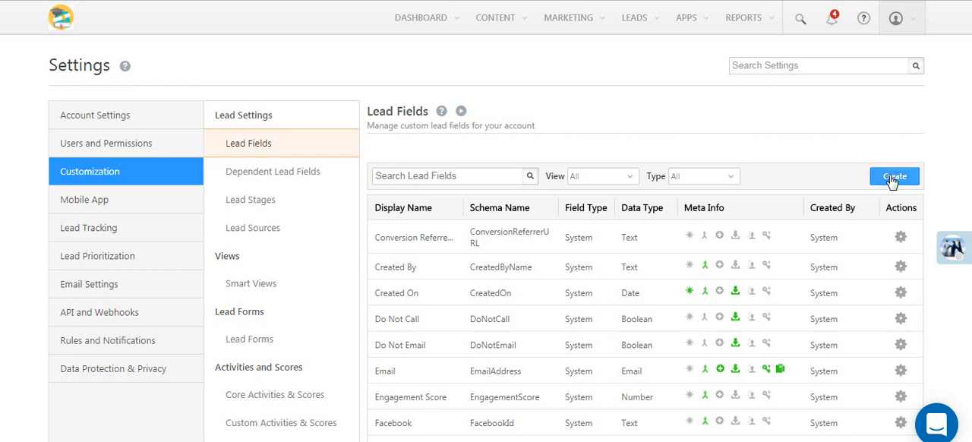
Step: Open a blank Create Lead Field (Custom) form from the Lead Fields settings
{"action": "left_click", "coordinate": [895, 176]}
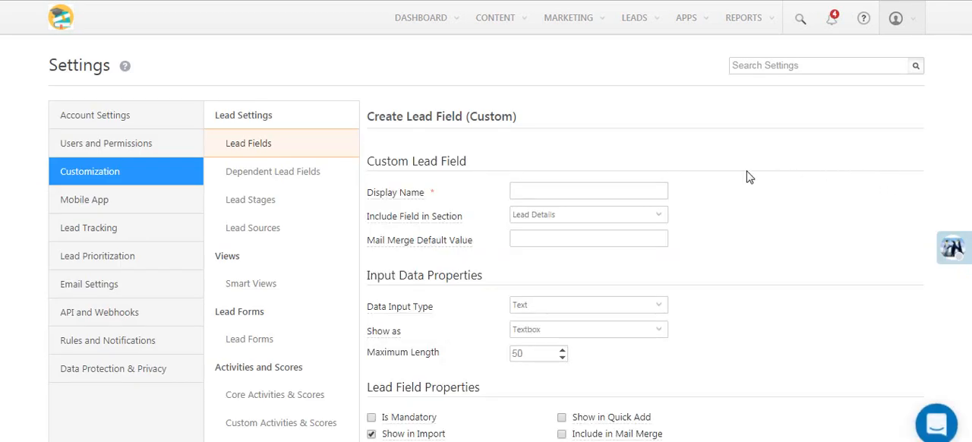
Step: Enter display name '12th Grade Results' and keep the field in the Lead Details section
{"action": "type", "text": "12th Grade Re"}
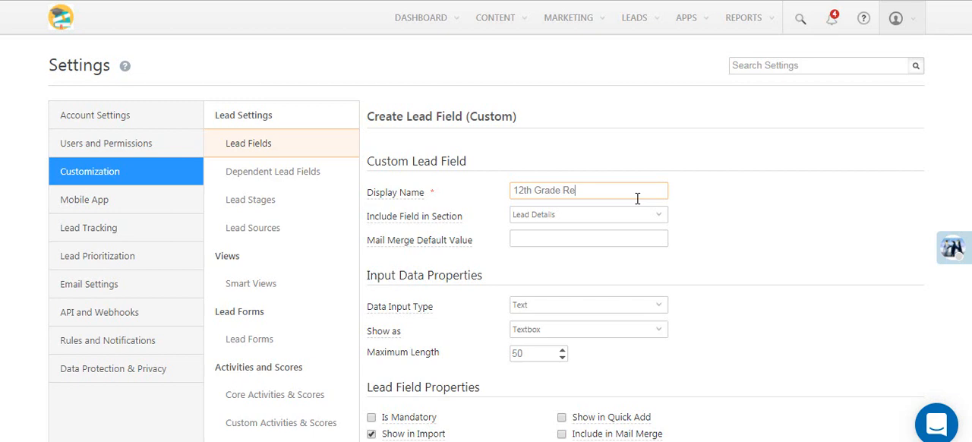
{"action": "type", "text": "sults"}
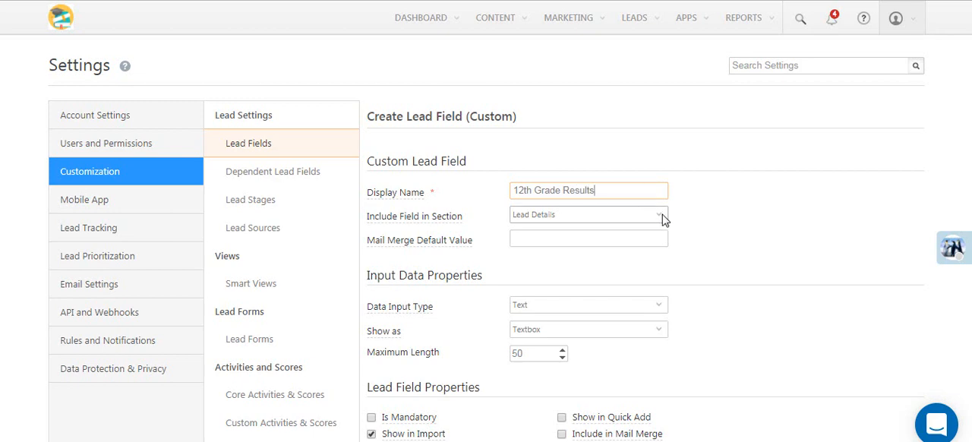
{"action": "left_click", "coordinate": [587, 214]}
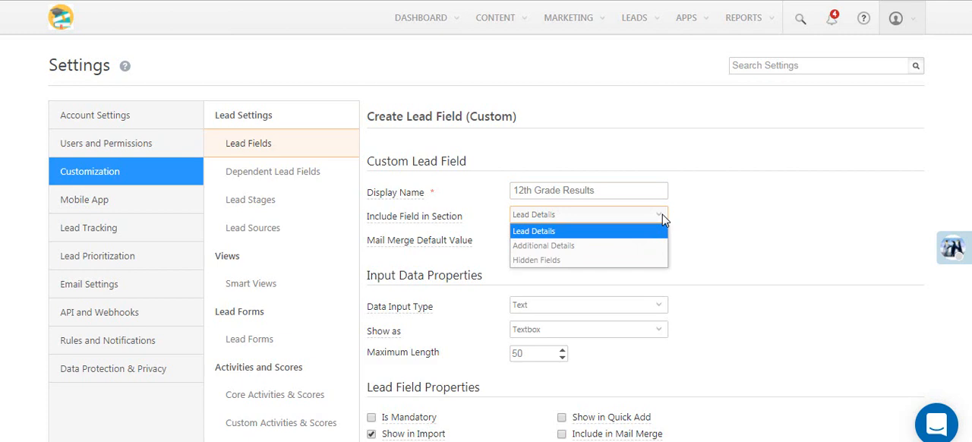
{"action": "left_click", "coordinate": [534, 231]}
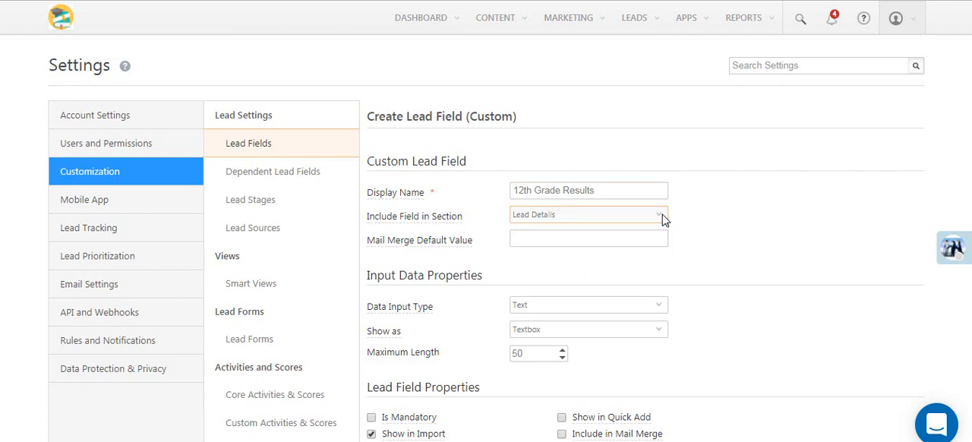
{"action": "left_click", "coordinate": [588, 237]}
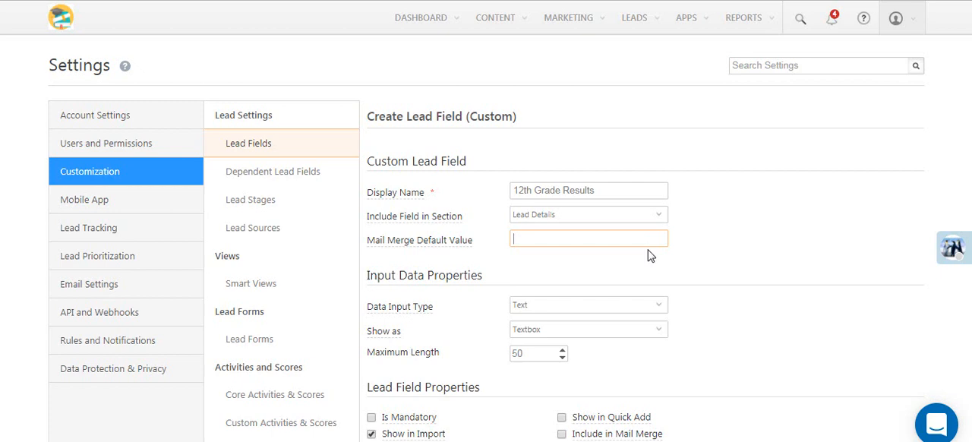
{"action": "scroll", "scroll_direction": "down", "scroll_amount": 3}
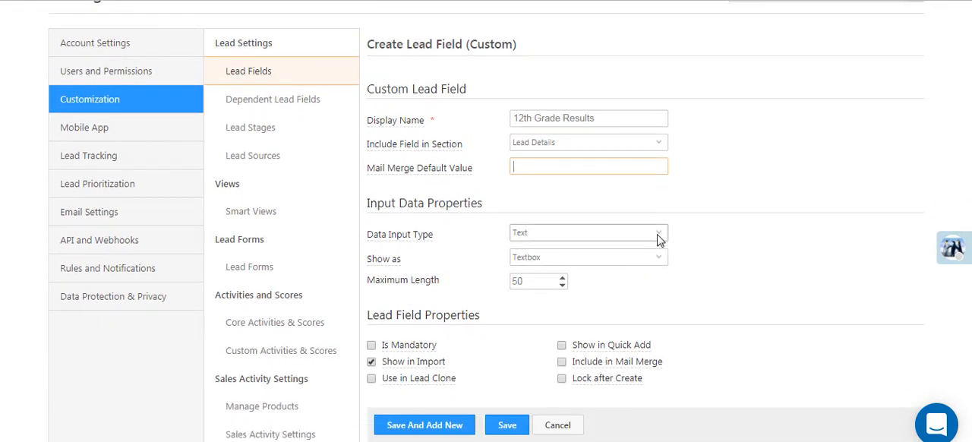
Step: Set Data Input Type to Number with Number Type Integer
{"action": "left_click", "coordinate": [588, 233]}
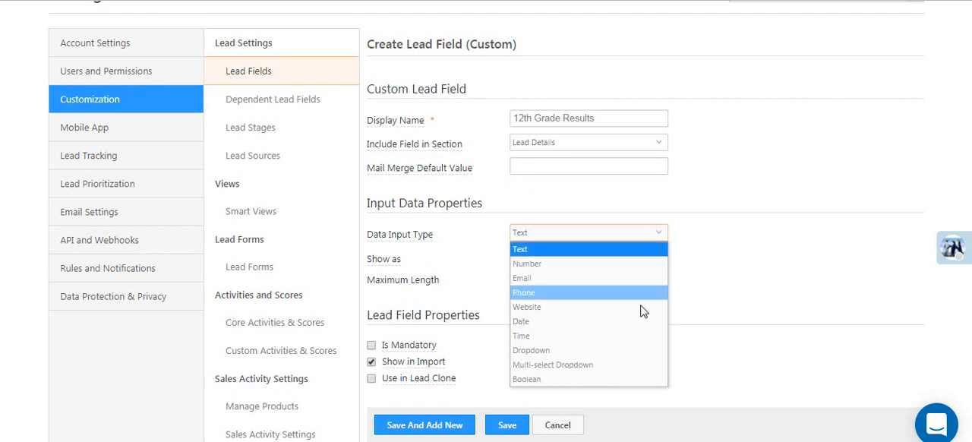
{"action": "mouse_move", "coordinate": [640, 321]}
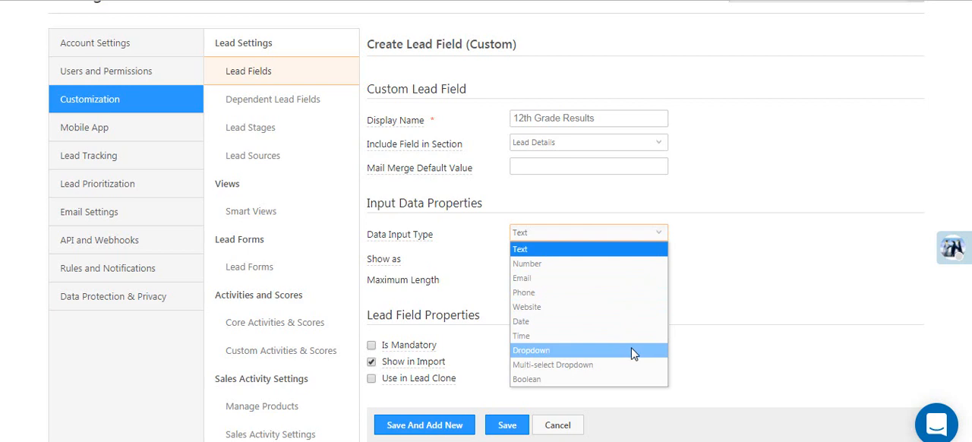
{"action": "mouse_move", "coordinate": [630, 353]}
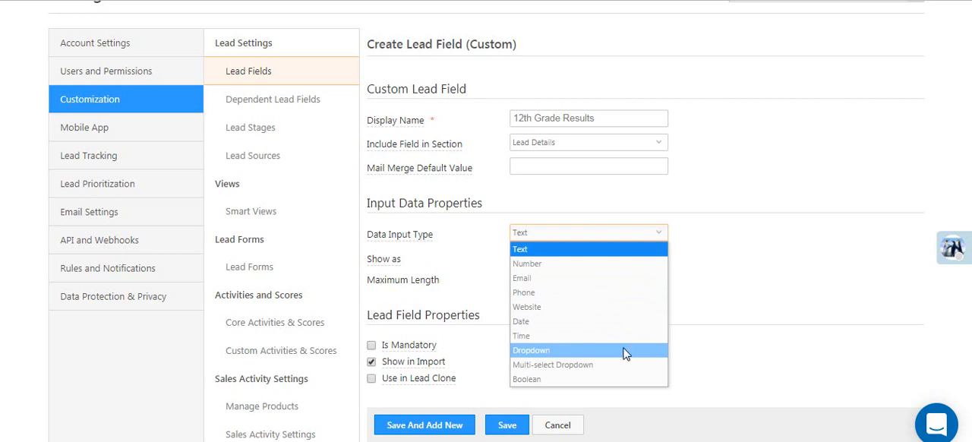
{"action": "left_click", "coordinate": [527, 263]}
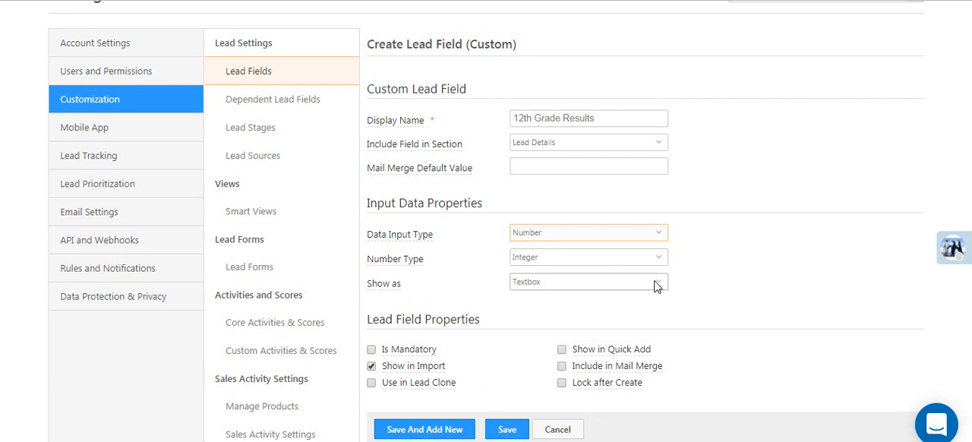
{"action": "mouse_move", "coordinate": [658, 277]}
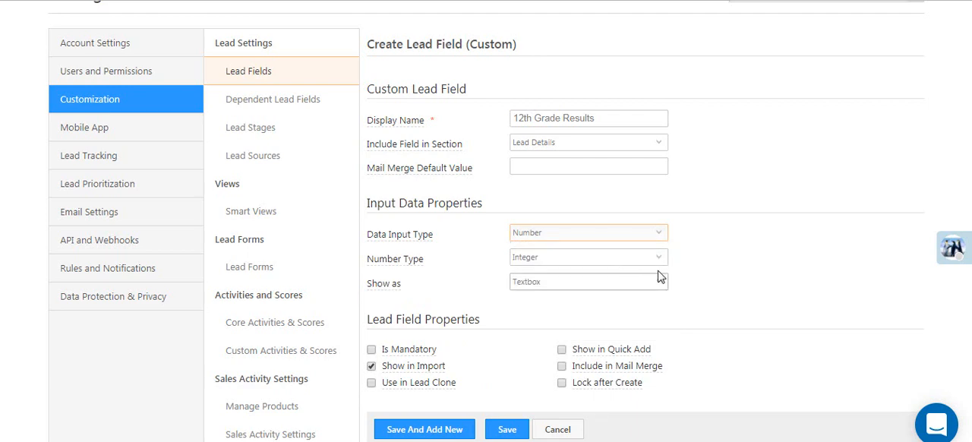
{"action": "left_click", "coordinate": [588, 257]}
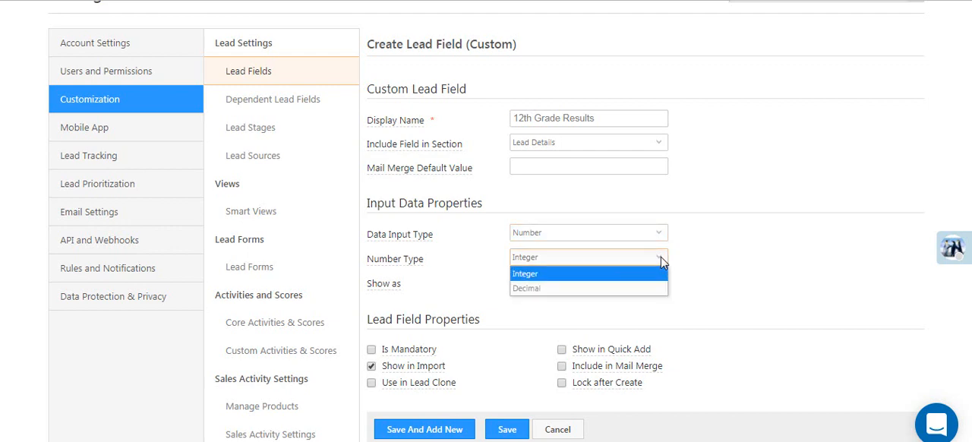
{"action": "left_click", "coordinate": [525, 274]}
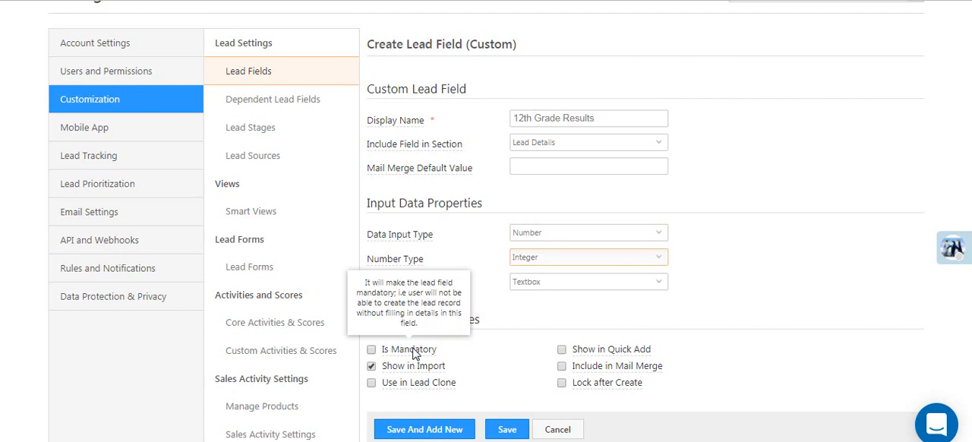
{"action": "mouse_move", "coordinate": [592, 350]}
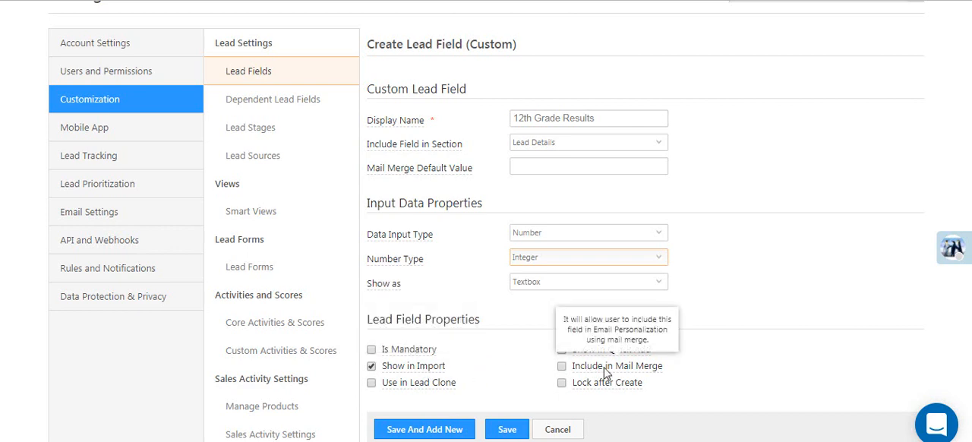
{"action": "mouse_move", "coordinate": [416, 390]}
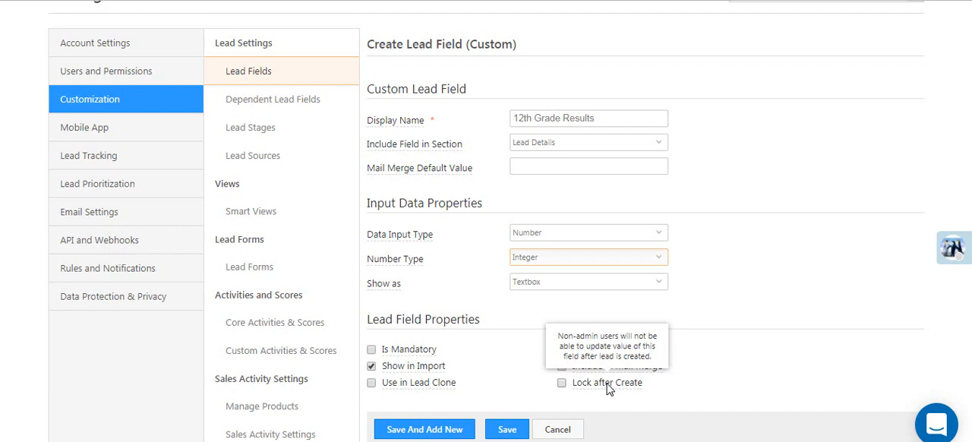
{"action": "mouse_move", "coordinate": [445, 421]}
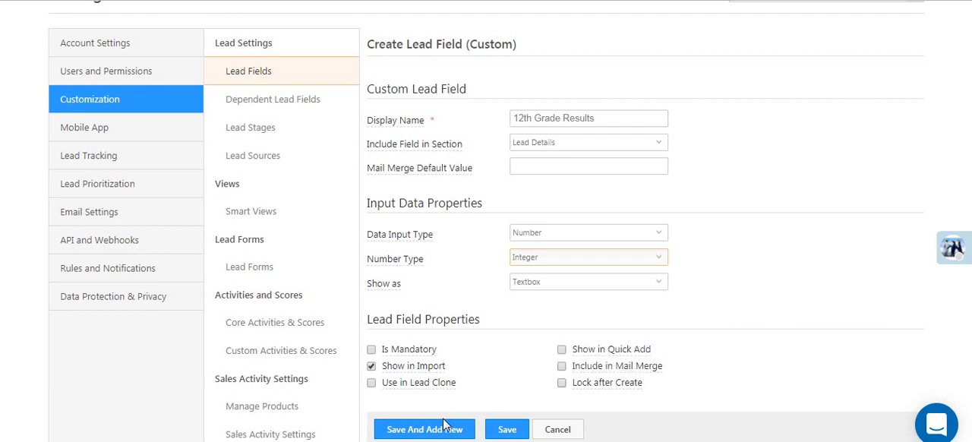